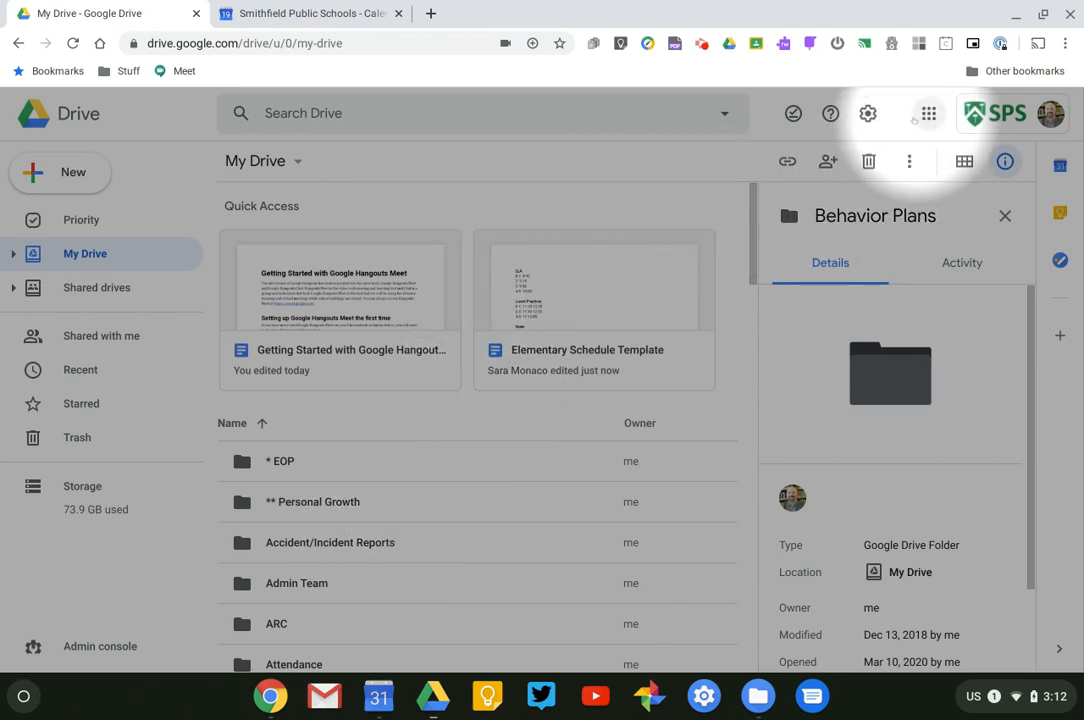
Step: Leave Google Drive for the Smithfield Public Schools Calendar tab already open in the browser
{"action": "left_click", "coordinate": [928, 113]}
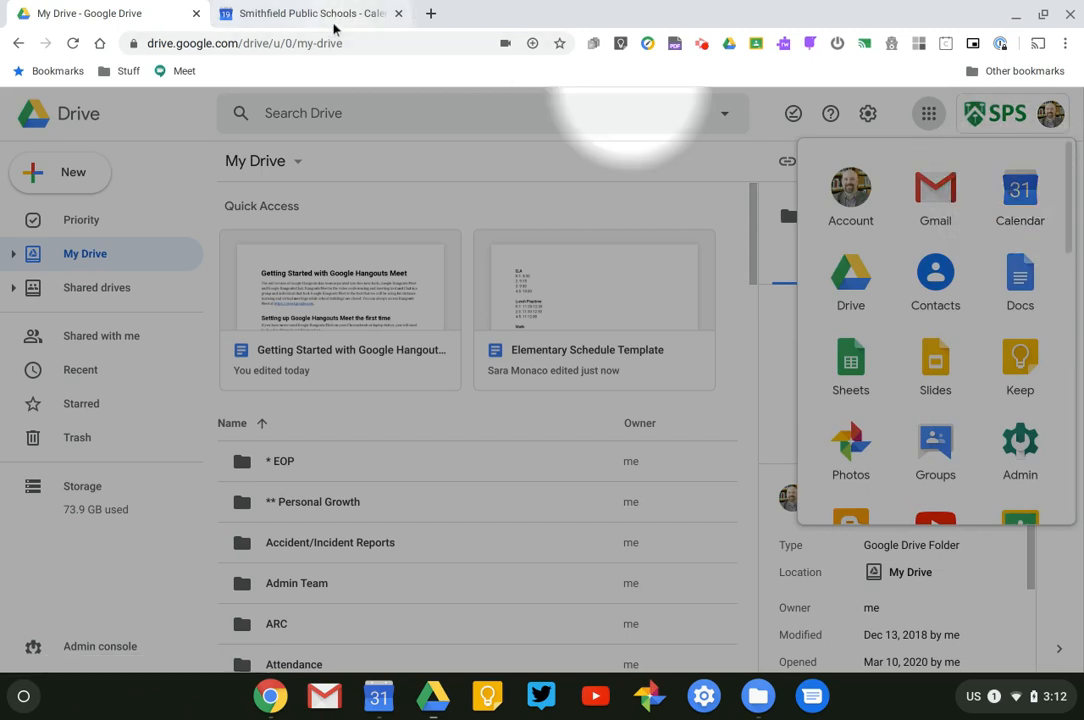
{"action": "left_click", "coordinate": [310, 13]}
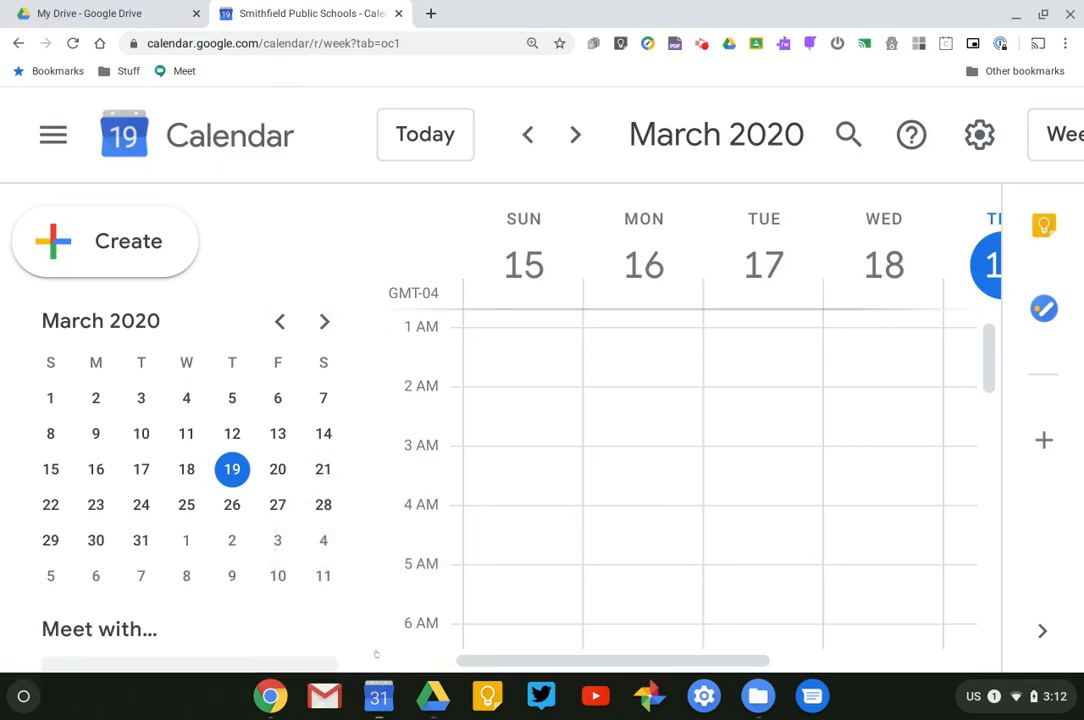
{"action": "mouse_move", "coordinate": [471, 491]}
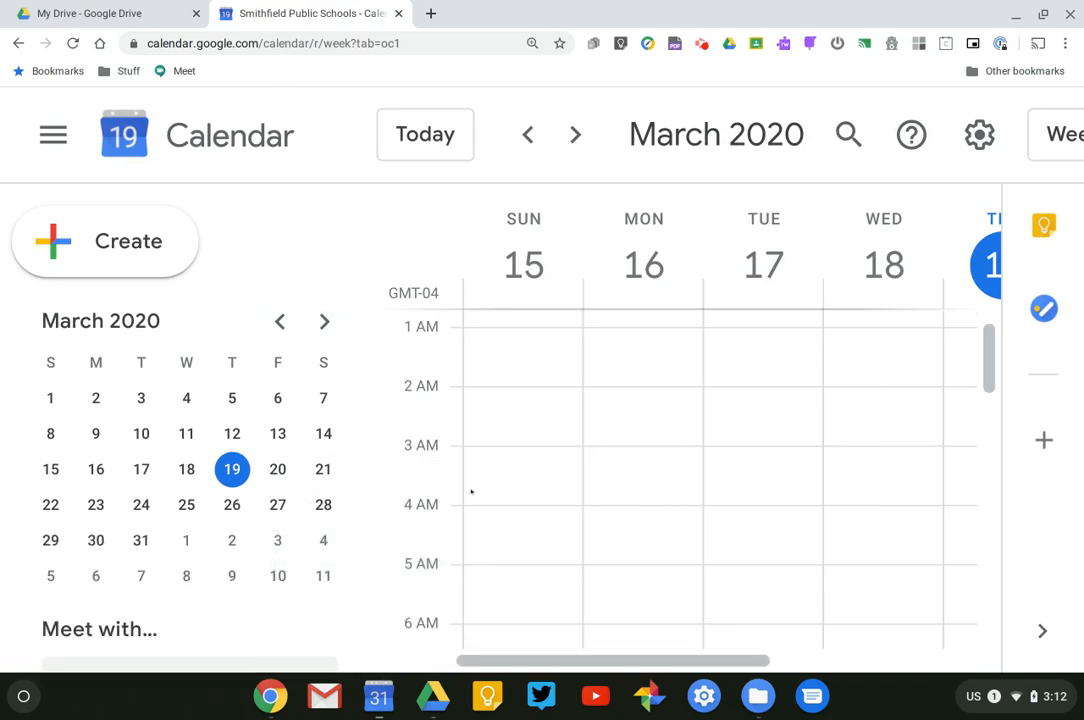
{"action": "mouse_move", "coordinate": [410, 467]}
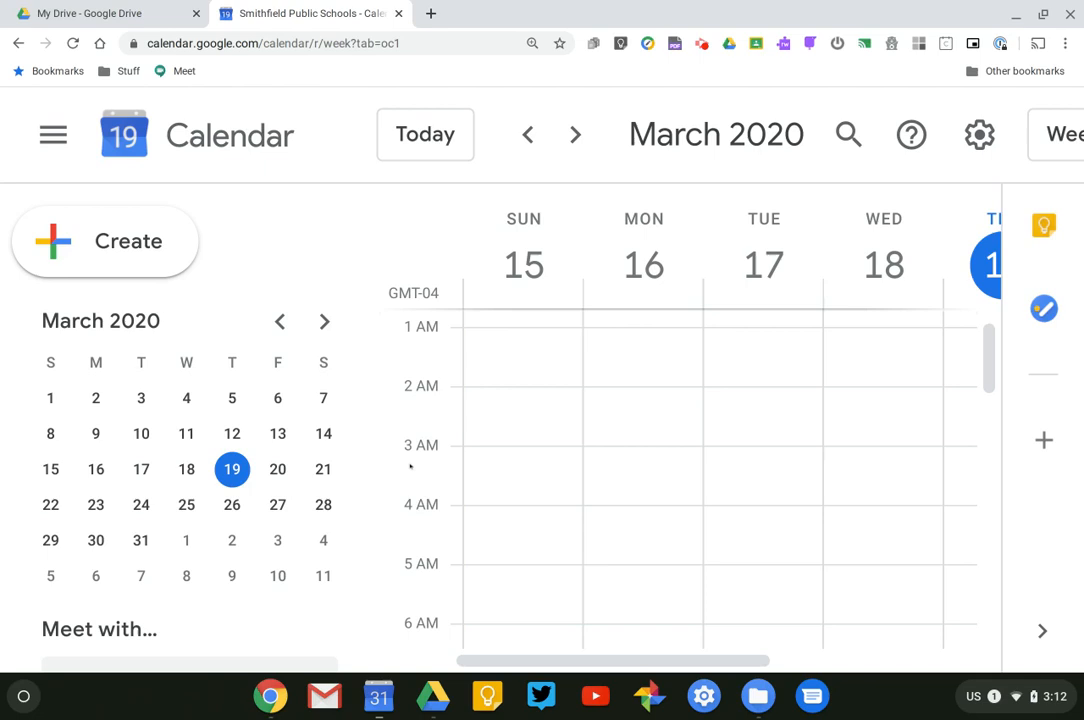
Step: Start an untitled event draft for Mar 19, 2020, 3:30–4:00pm
{"action": "left_click", "coordinate": [128, 241]}
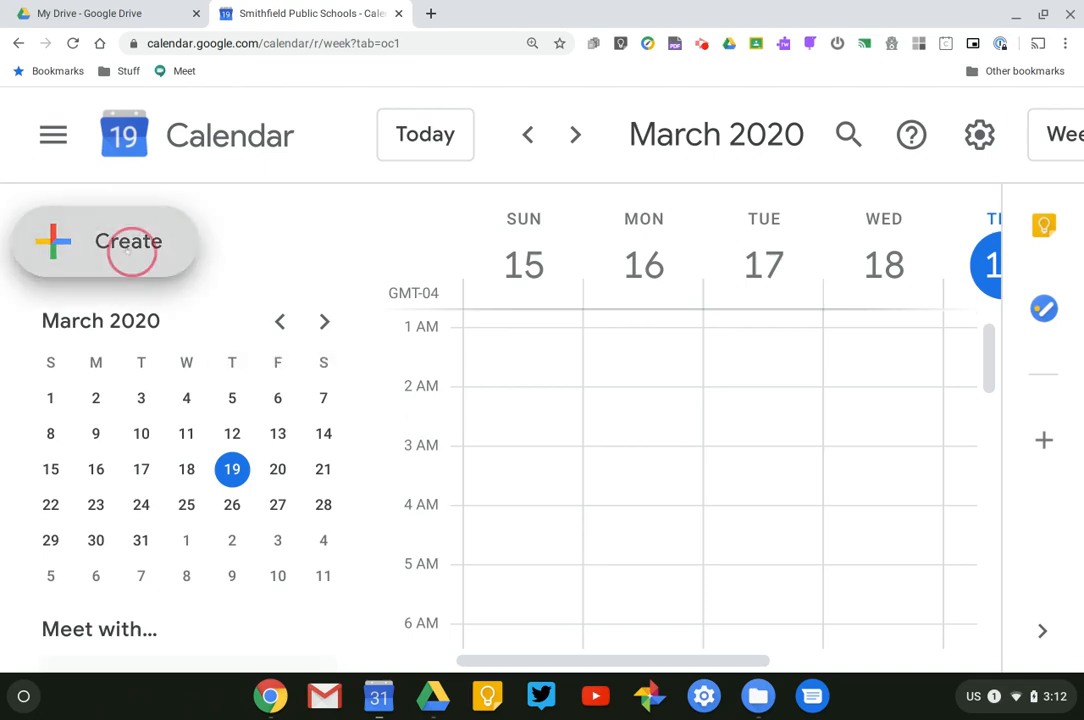
{"action": "left_click", "coordinate": [104, 241]}
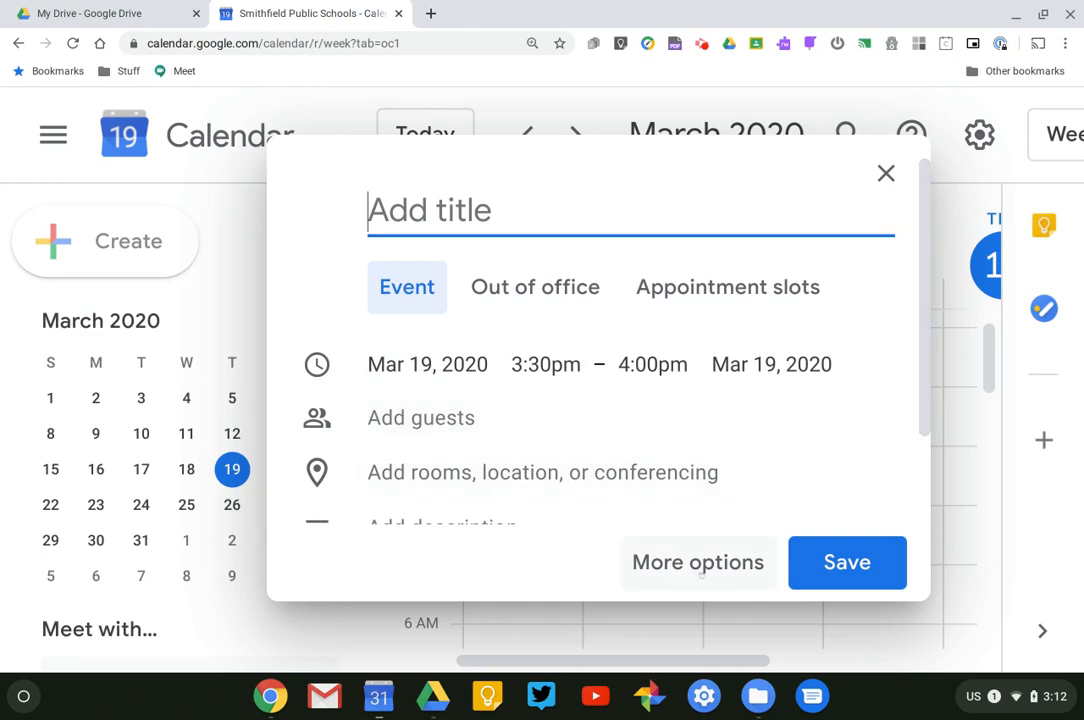
Step: In the full event editor, title the event 'Mr Barrette Virtual Learning'
{"action": "left_click", "coordinate": [698, 562]}
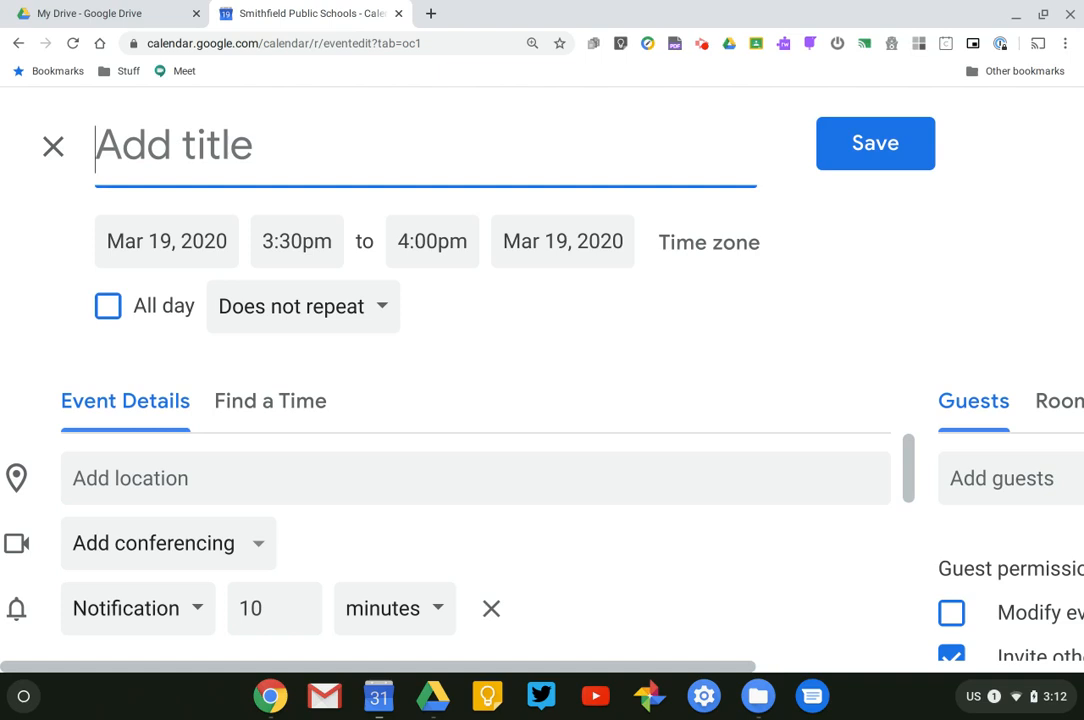
{"action": "type", "text": "Mr"}
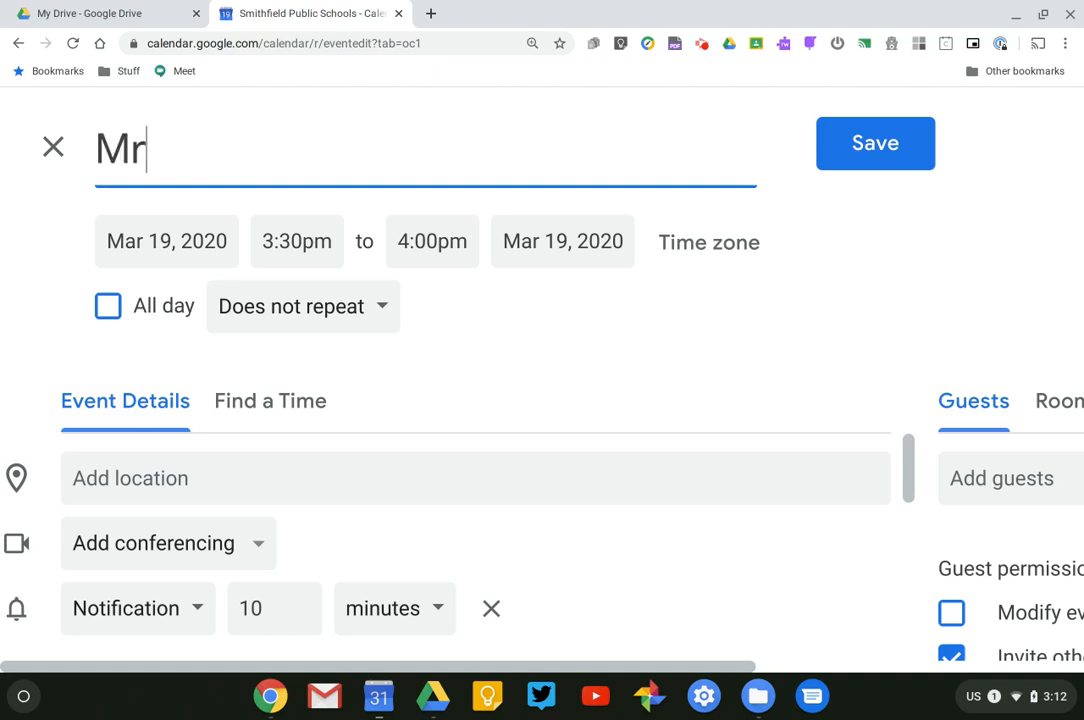
{"action": "type", "text": "Barrette"}
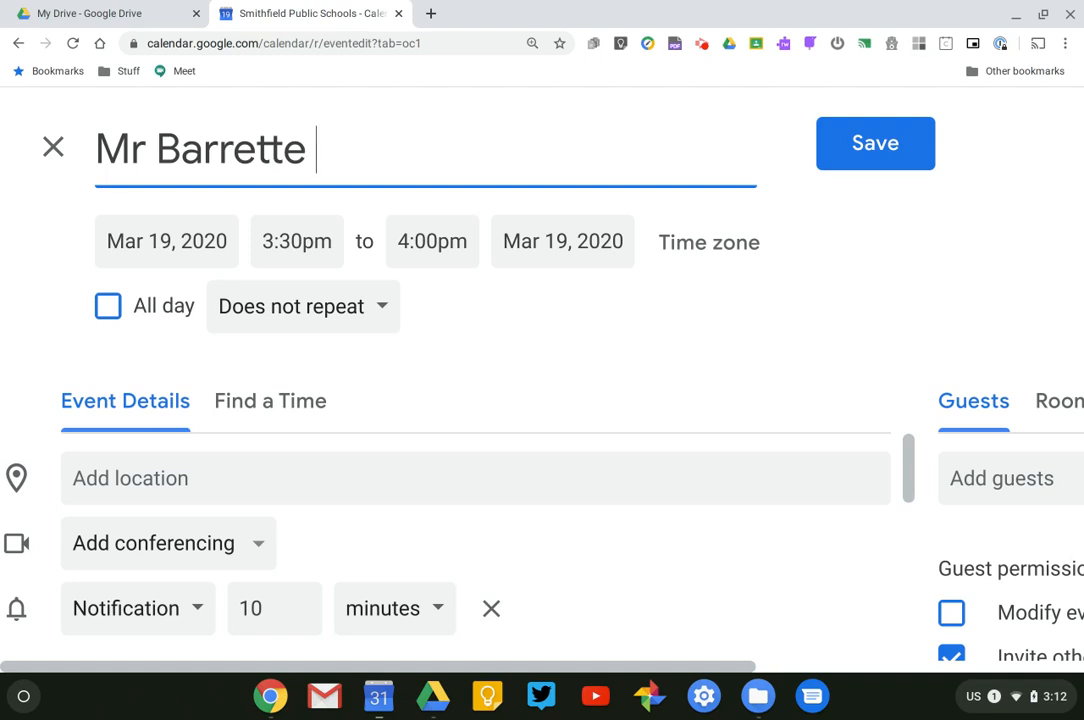
{"action": "type", "text": "Virtual"}
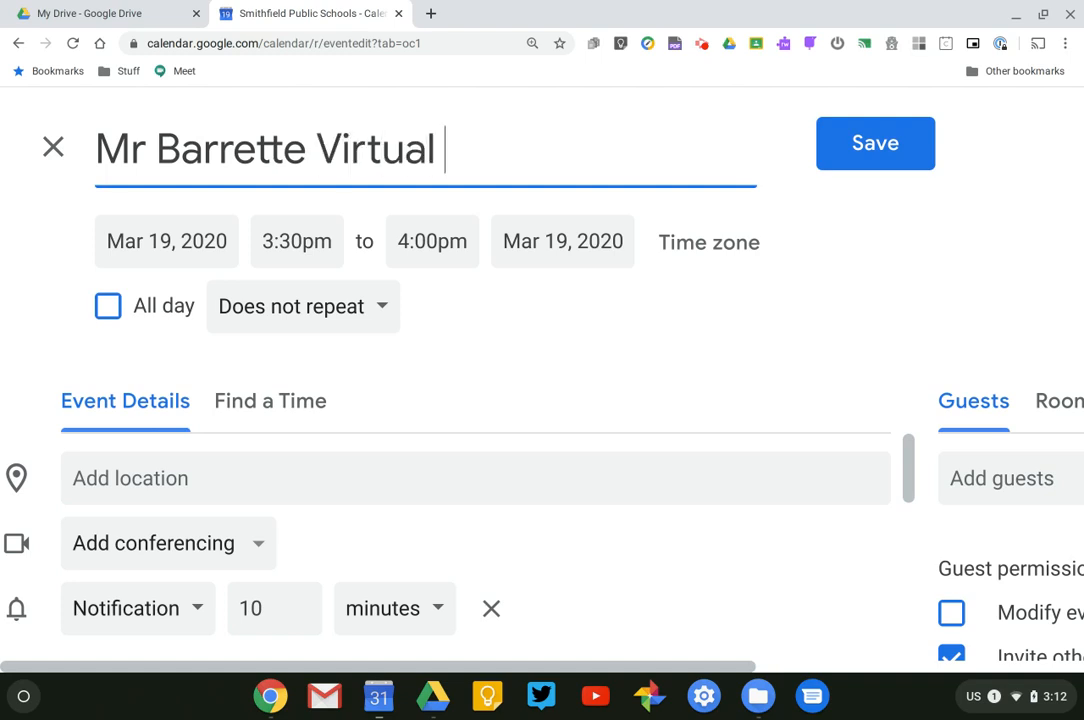
{"action": "type", "text": "Learning"}
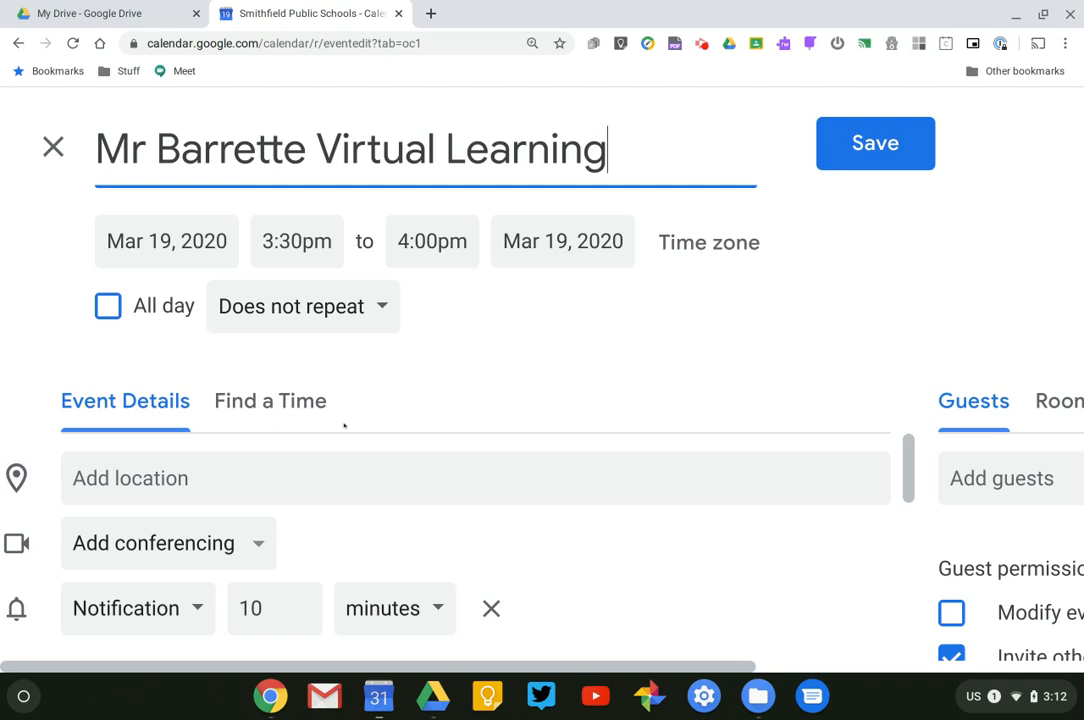
Step: Mark the event All day, repeating Daily, starting Mar 19, 2020
{"action": "left_click", "coordinate": [108, 306]}
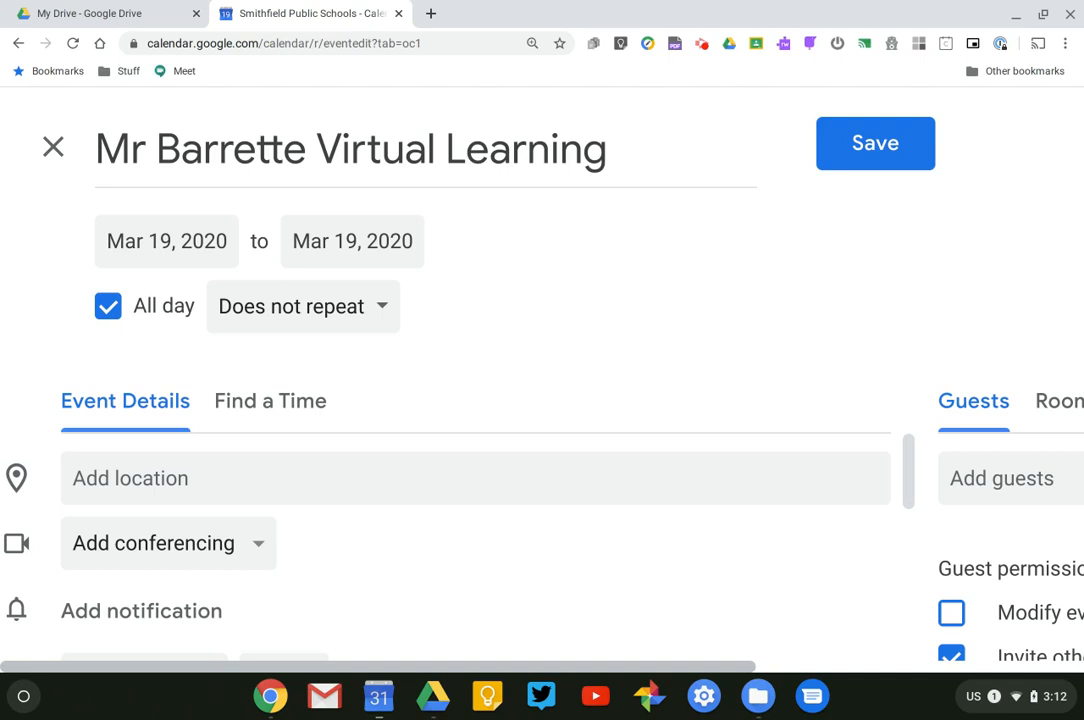
{"action": "left_click", "coordinate": [291, 306]}
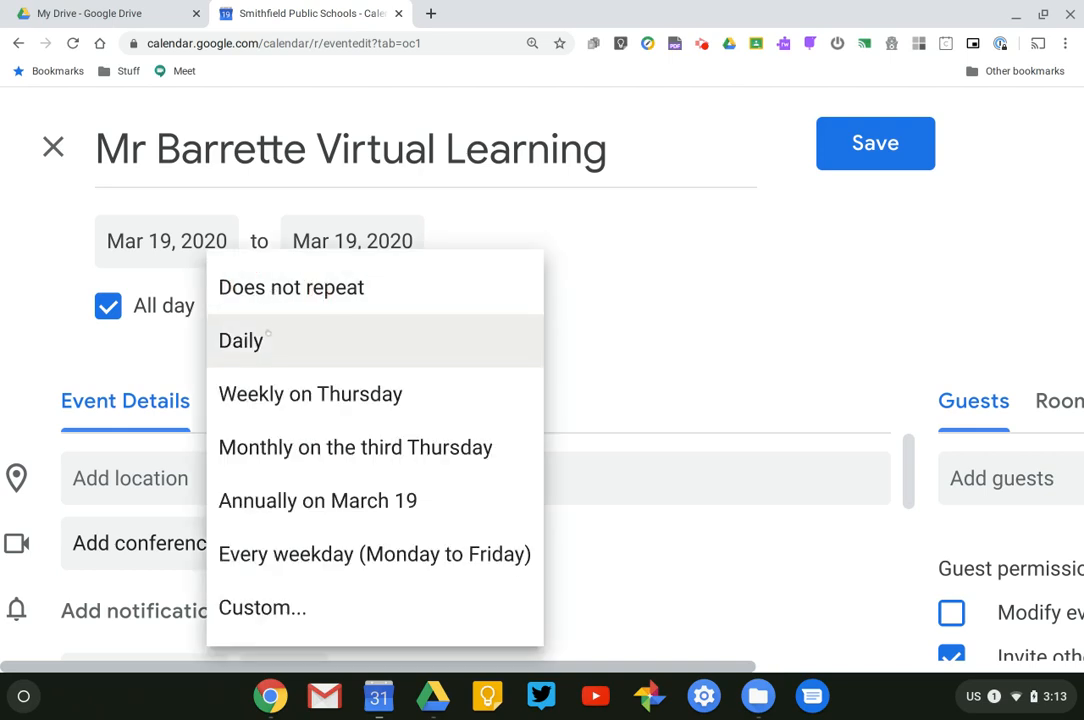
{"action": "left_click", "coordinate": [240, 340]}
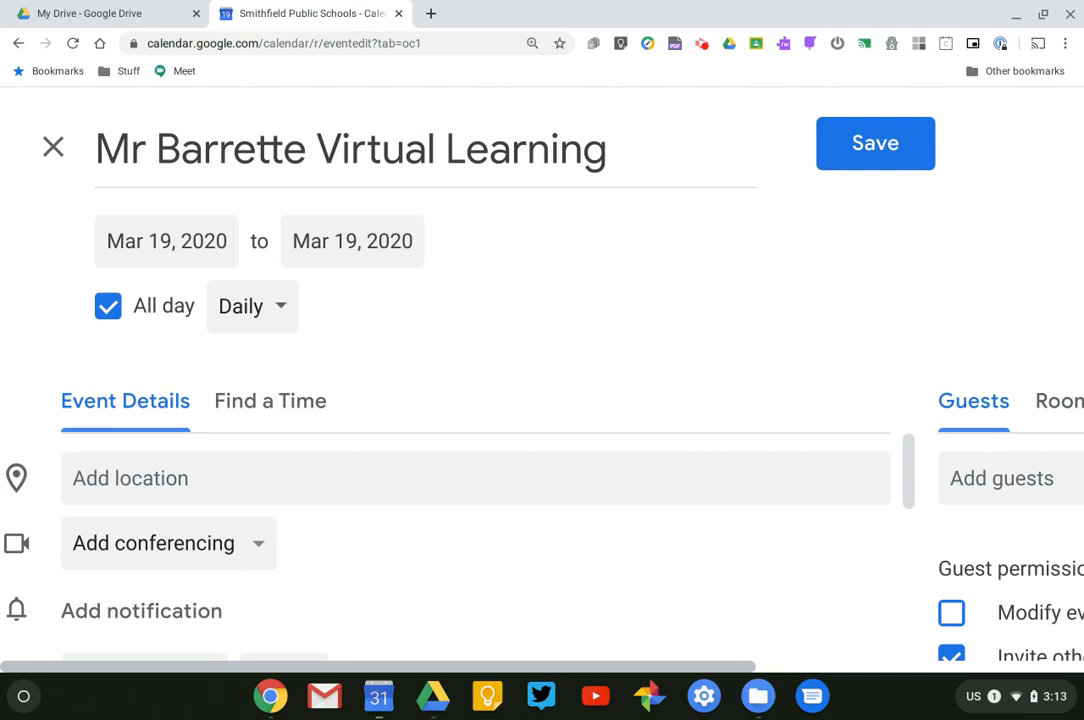
{"action": "left_click", "coordinate": [166, 241]}
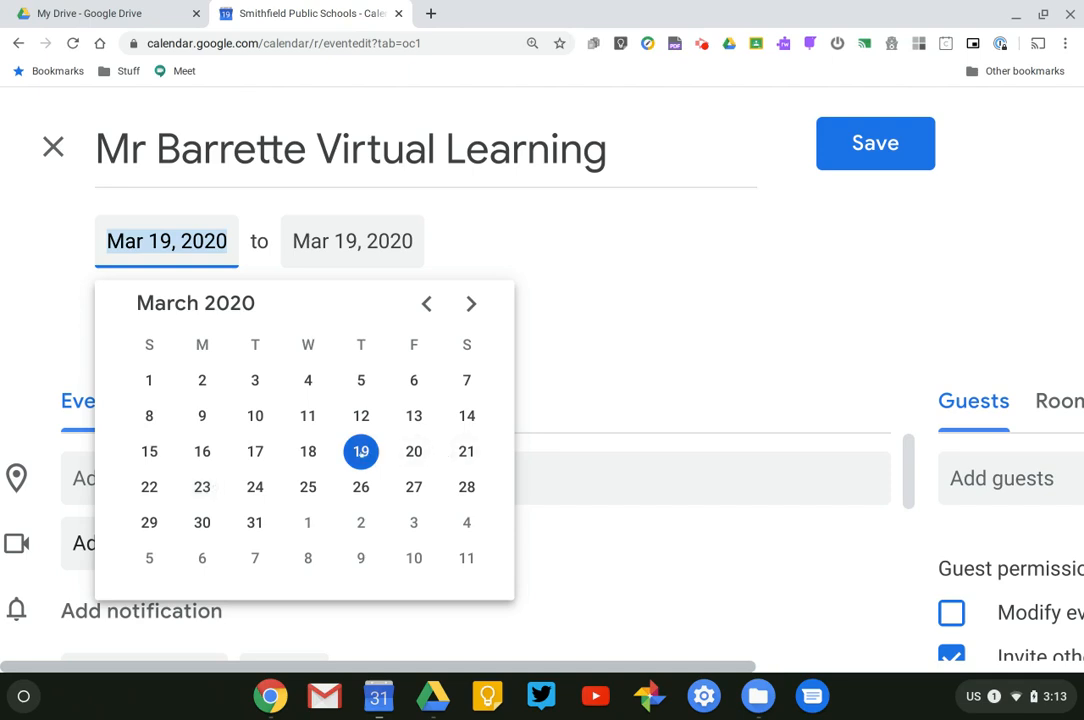
{"action": "left_click", "coordinate": [361, 451]}
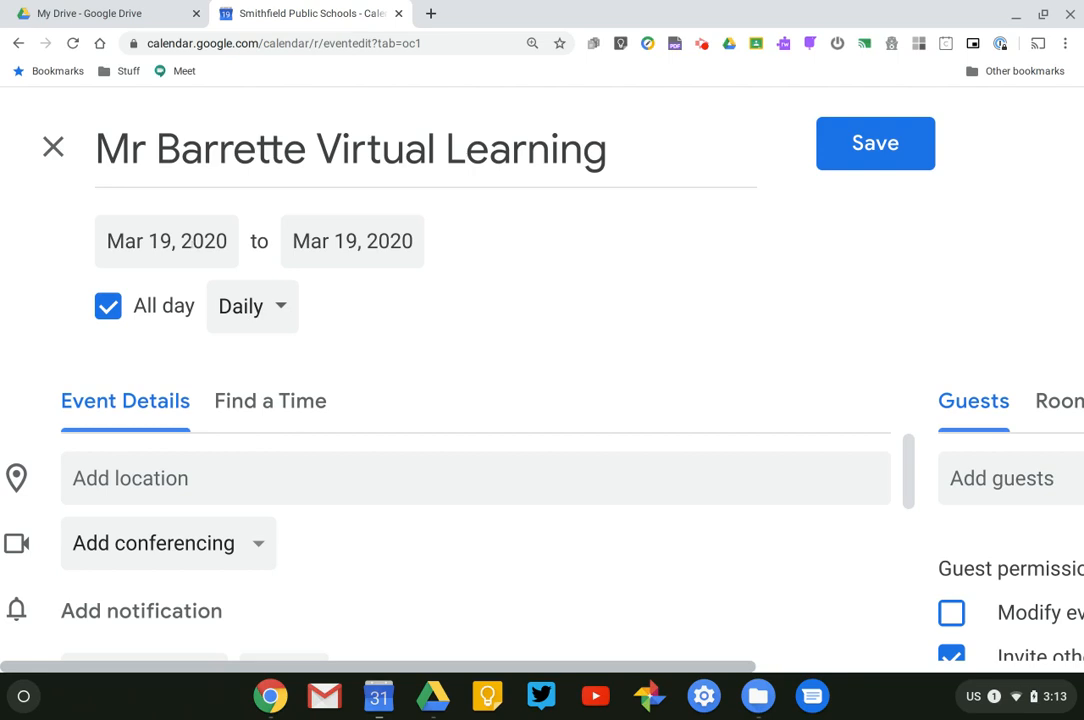
{"action": "mouse_move", "coordinate": [508, 260]}
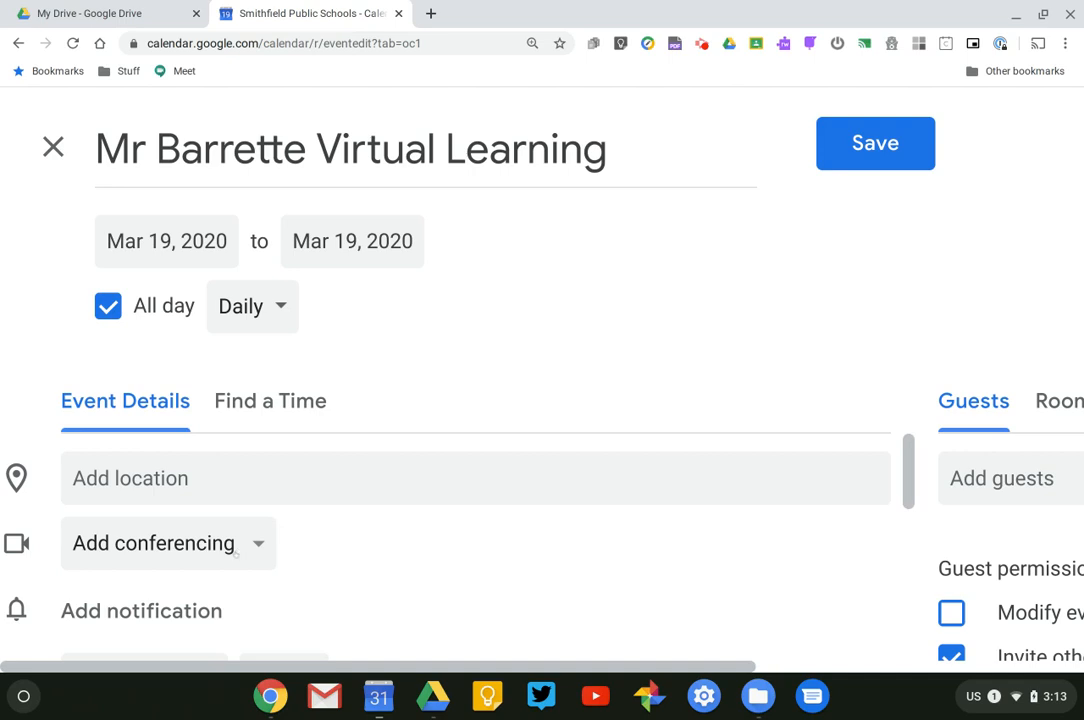
Step: Add Hangouts Meet conferencing to the event and save it
{"action": "left_click", "coordinate": [167, 542]}
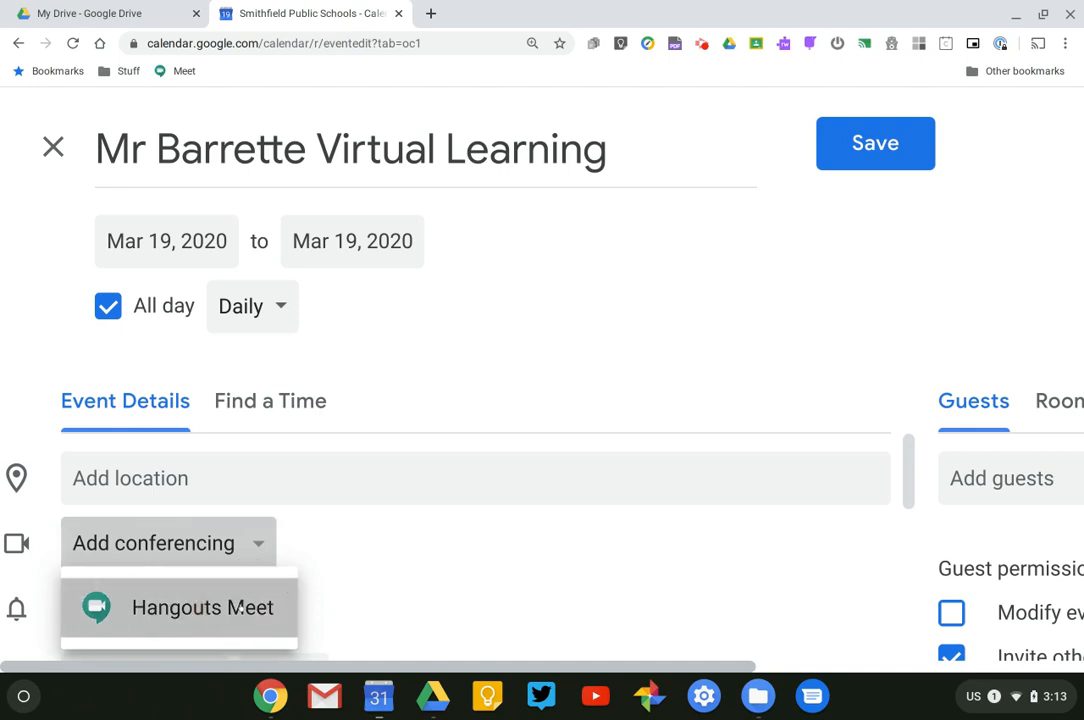
{"action": "left_click", "coordinate": [202, 607]}
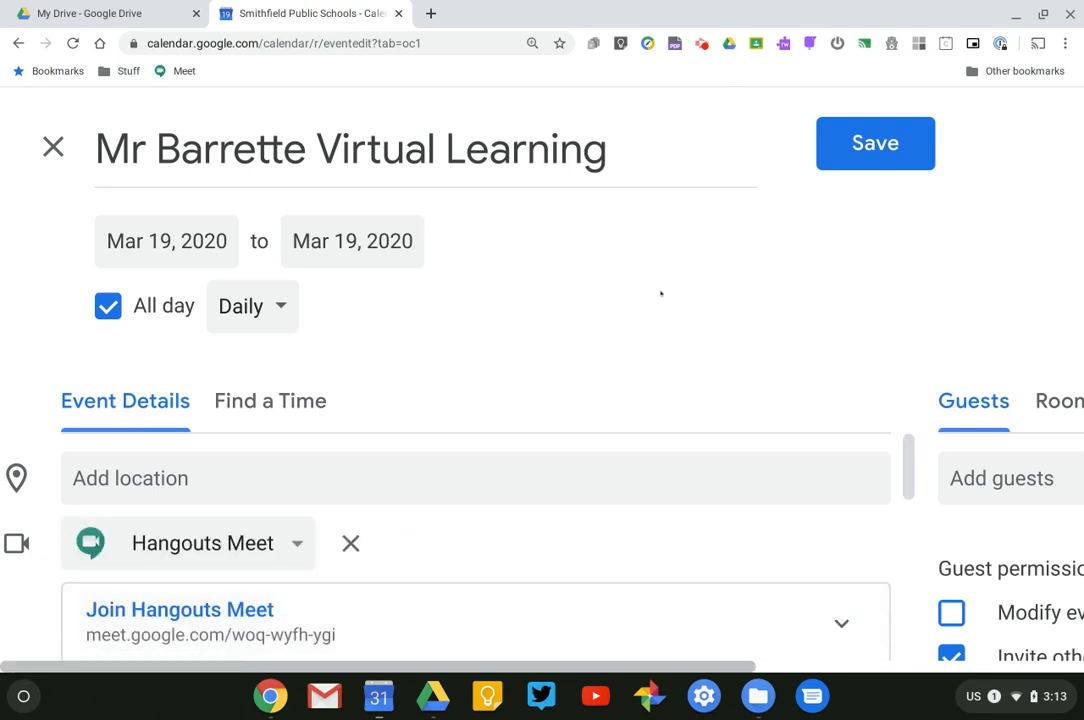
{"action": "mouse_move", "coordinate": [680, 316]}
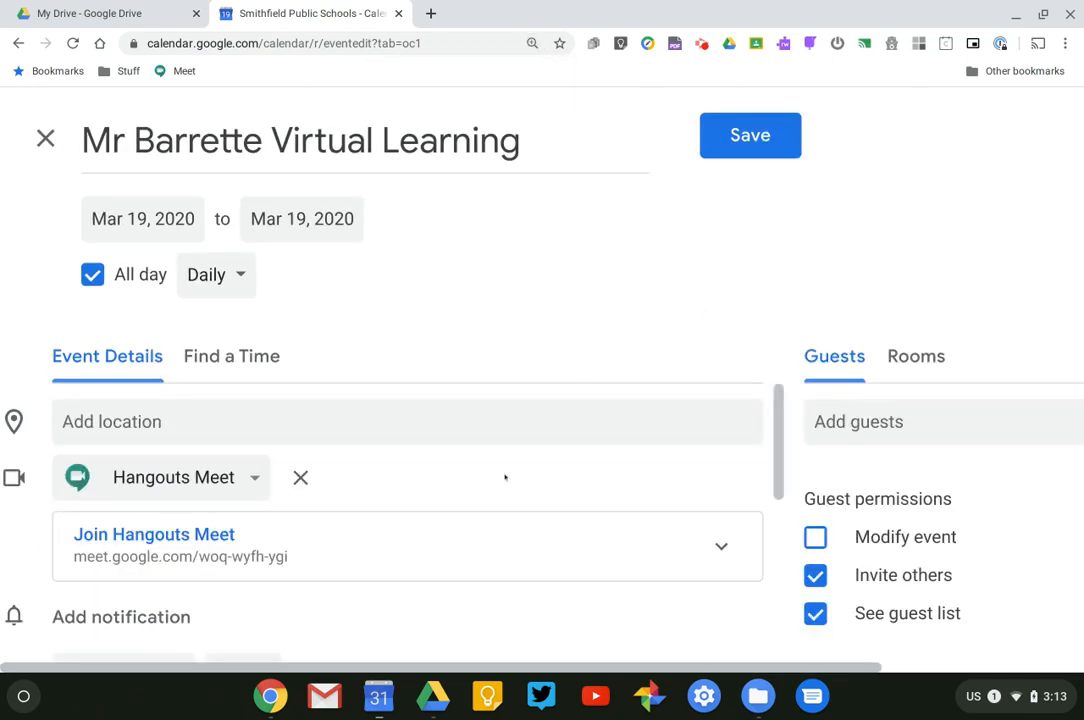
{"action": "mouse_move", "coordinate": [154, 534]}
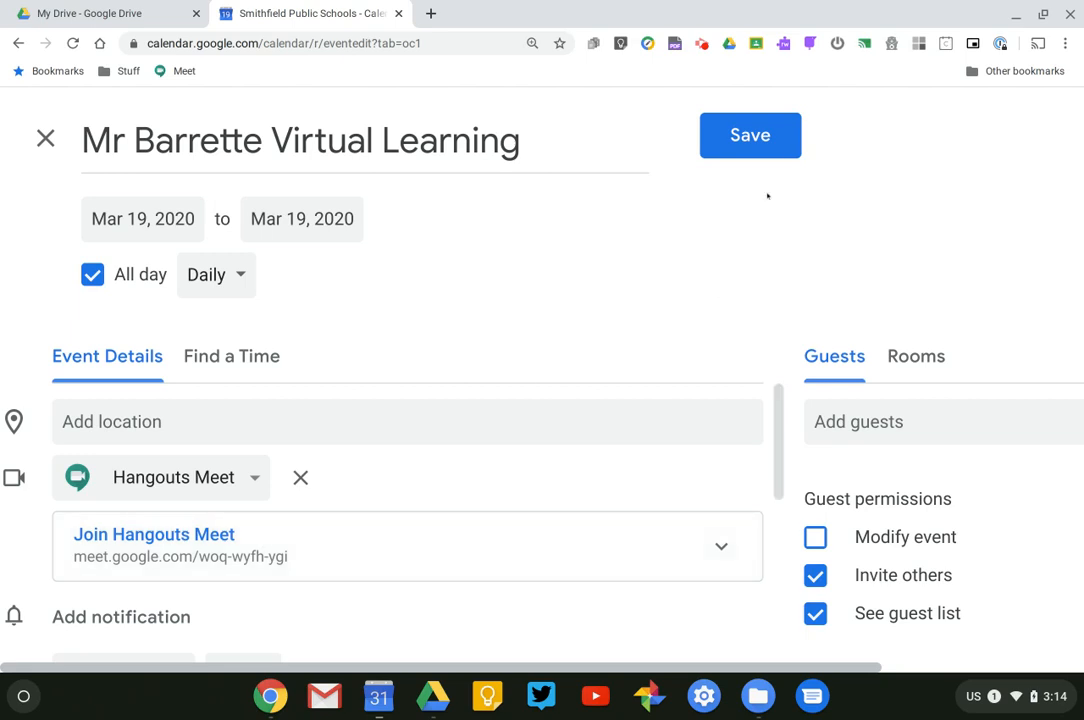
{"action": "left_click", "coordinate": [750, 135]}
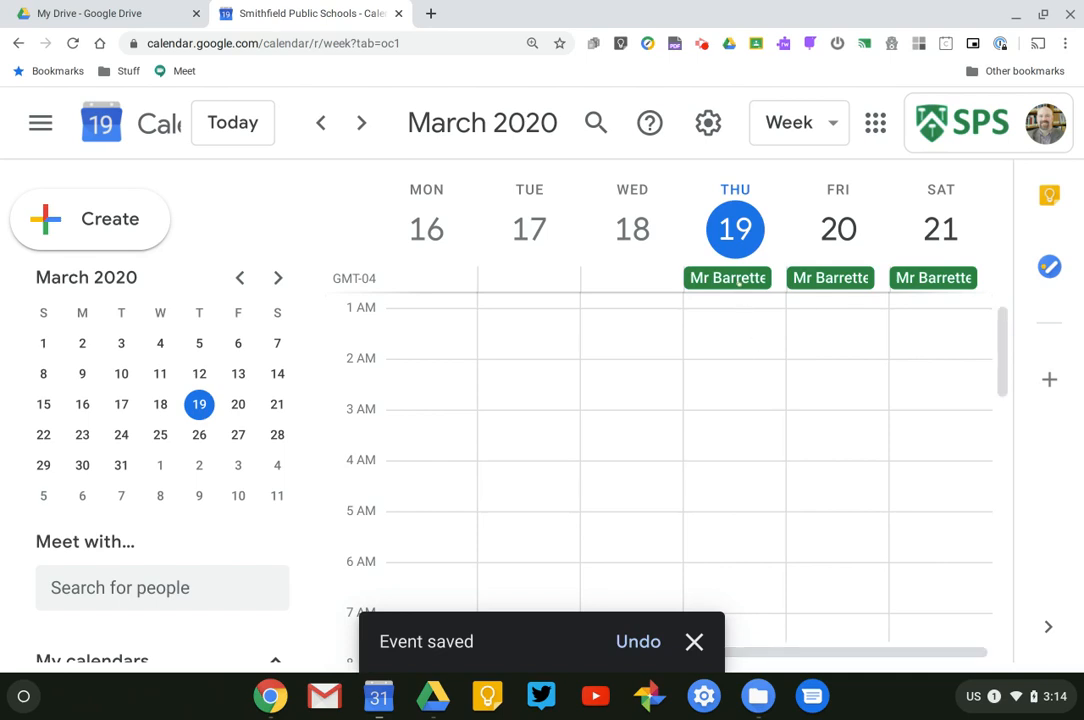
Step: Open the Thursday, Friday and Saturday occurrences to confirm the Meet link and dial-in
{"action": "left_click", "coordinate": [727, 277]}
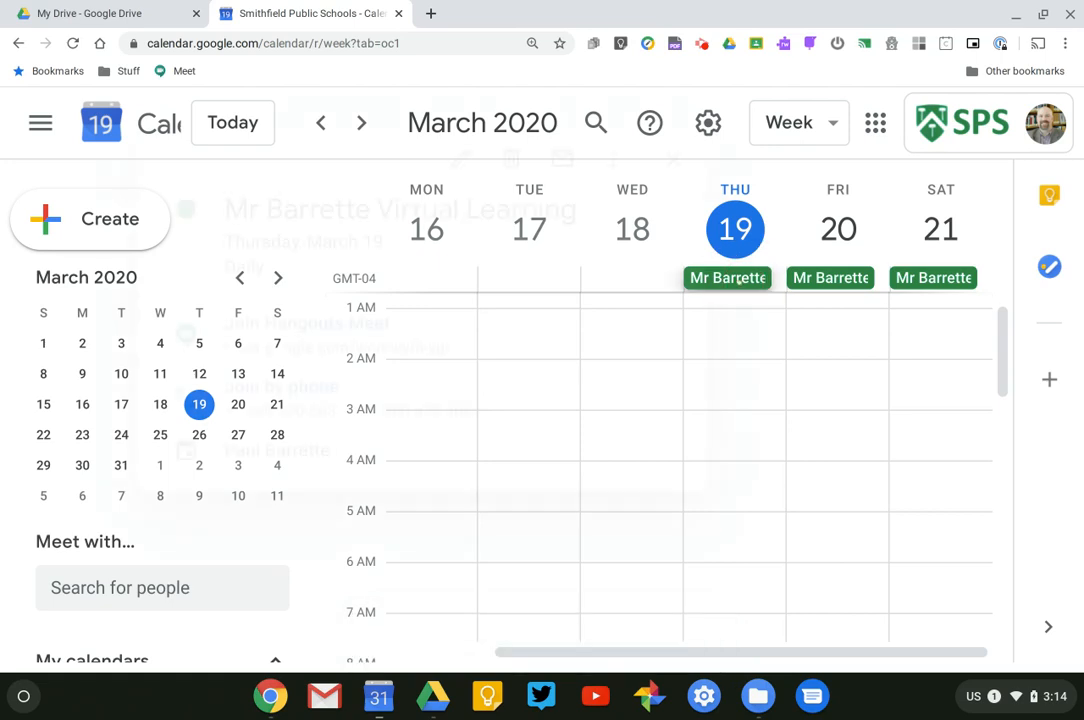
{"action": "left_click", "coordinate": [726, 277]}
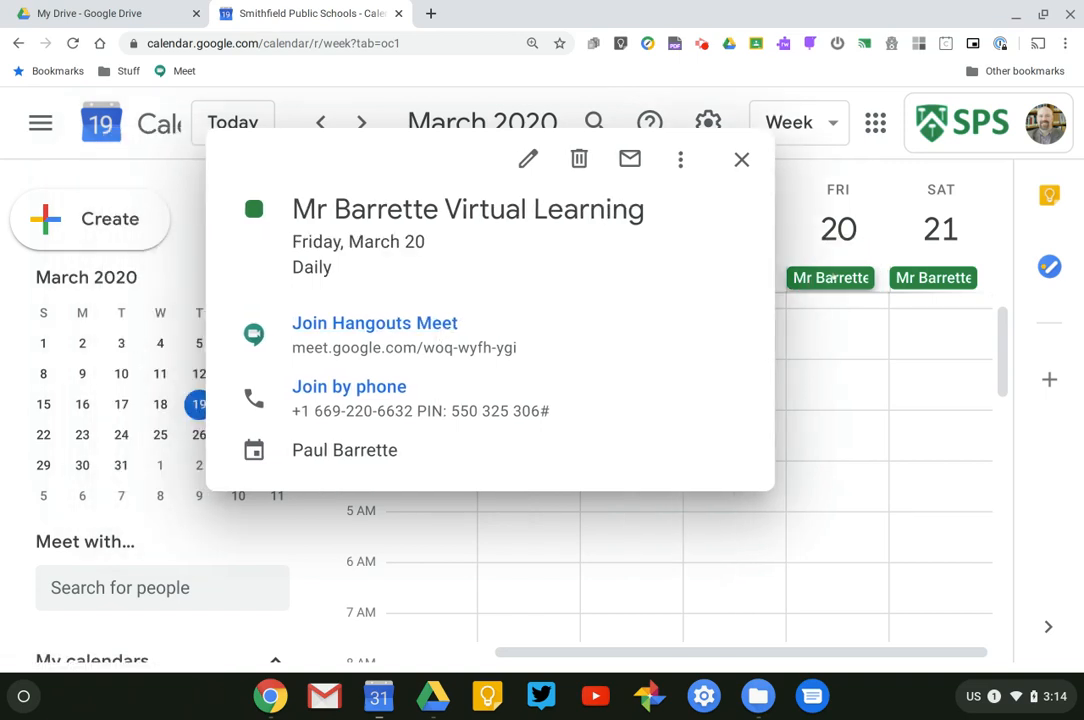
{"action": "left_click", "coordinate": [931, 277]}
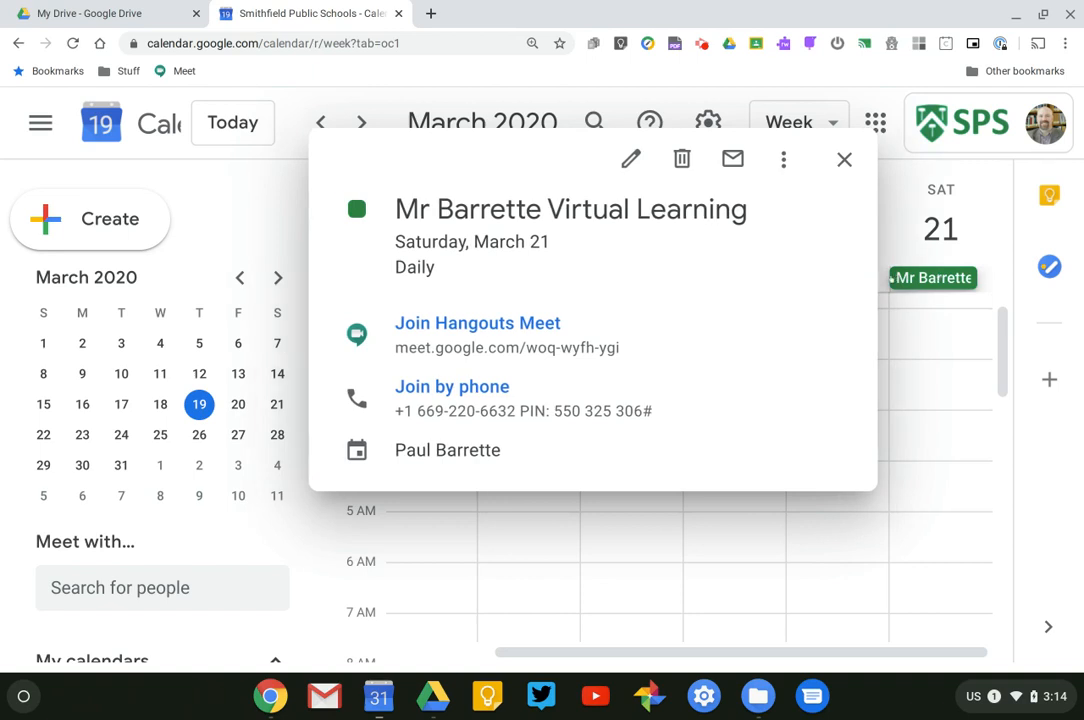